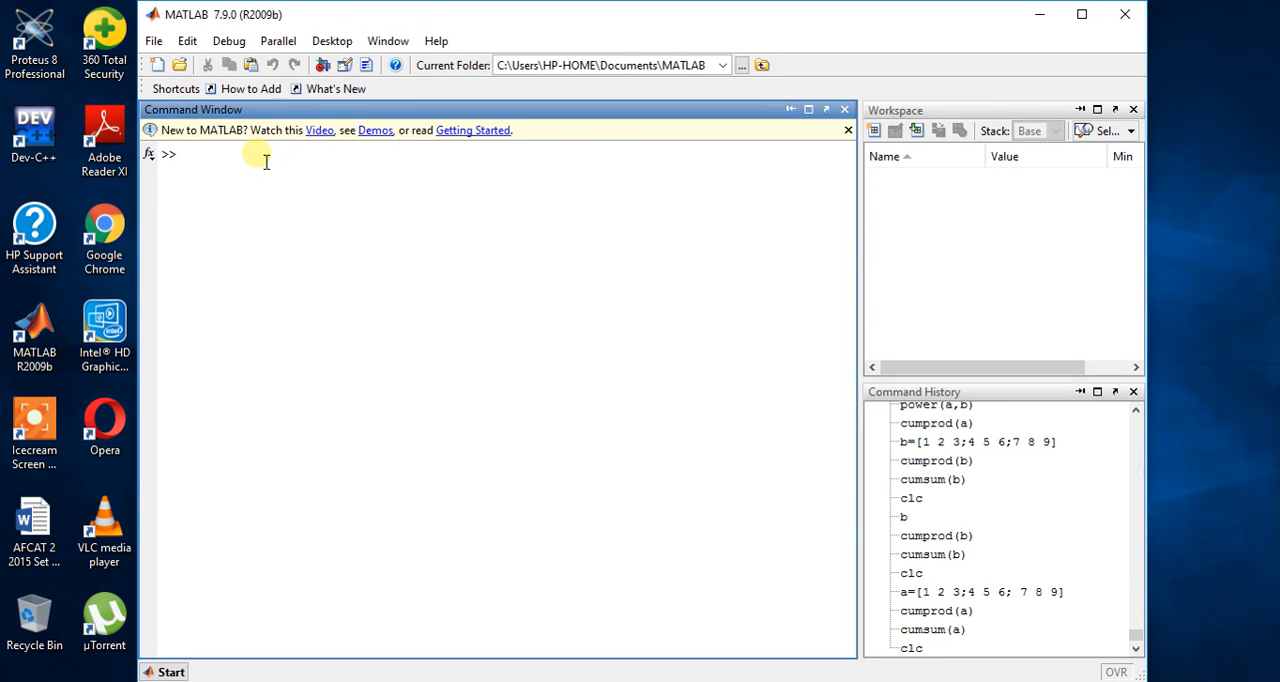
Enter a=[1 2 3;4 5 6;7 8 9] to define matrix a.
type("a=")
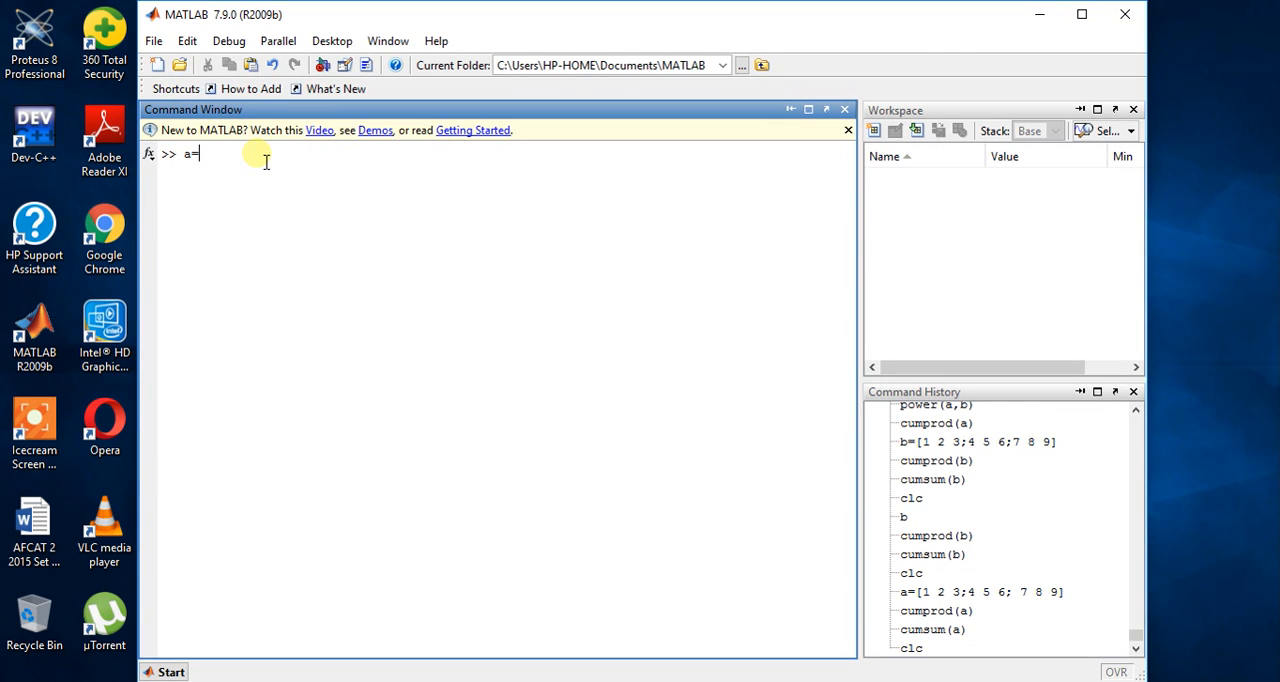
type("[]")
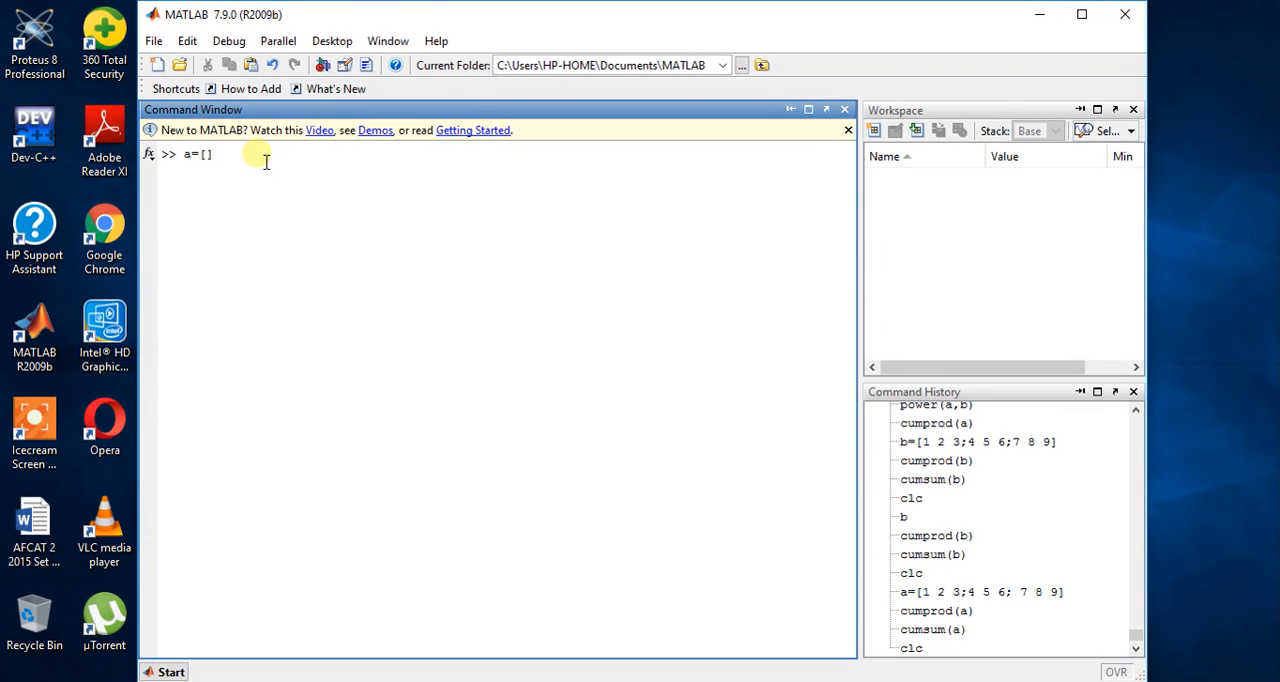
type("1 2 3;4 5 6")
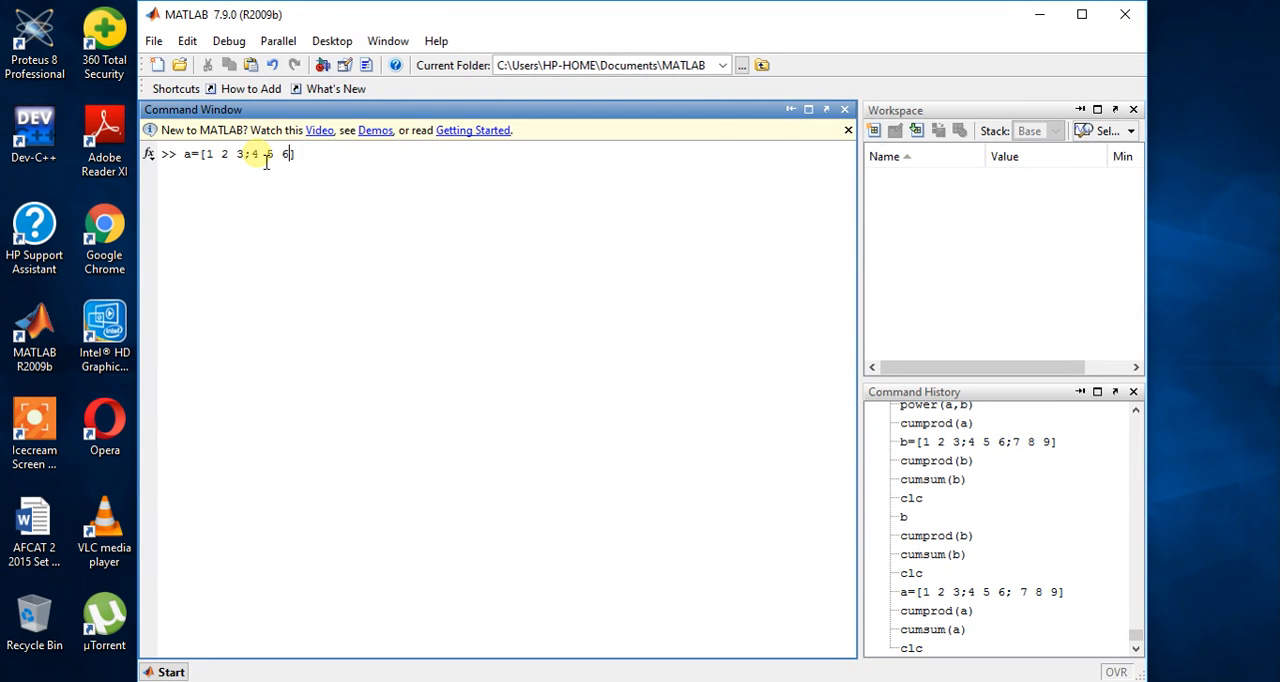
type(";7 8 9")
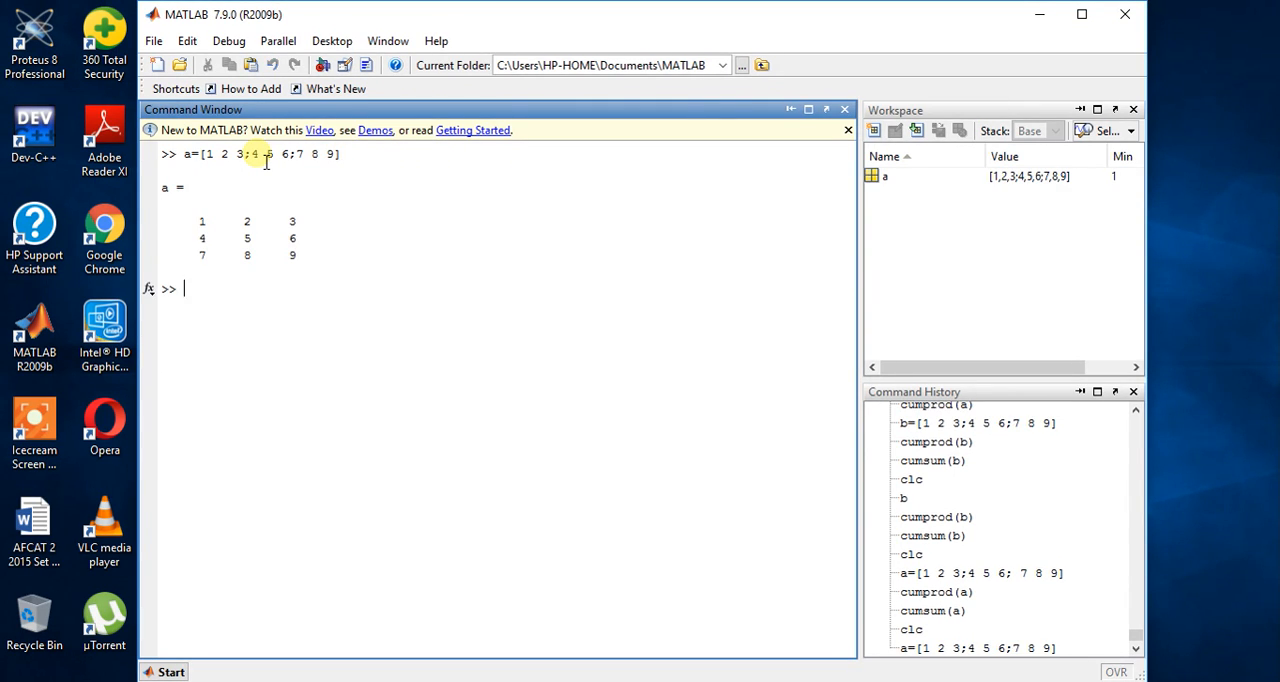
Run cumprod(a) to get rows 1 2 3, 4 10 18, 28 80 162.
type("cumprod")
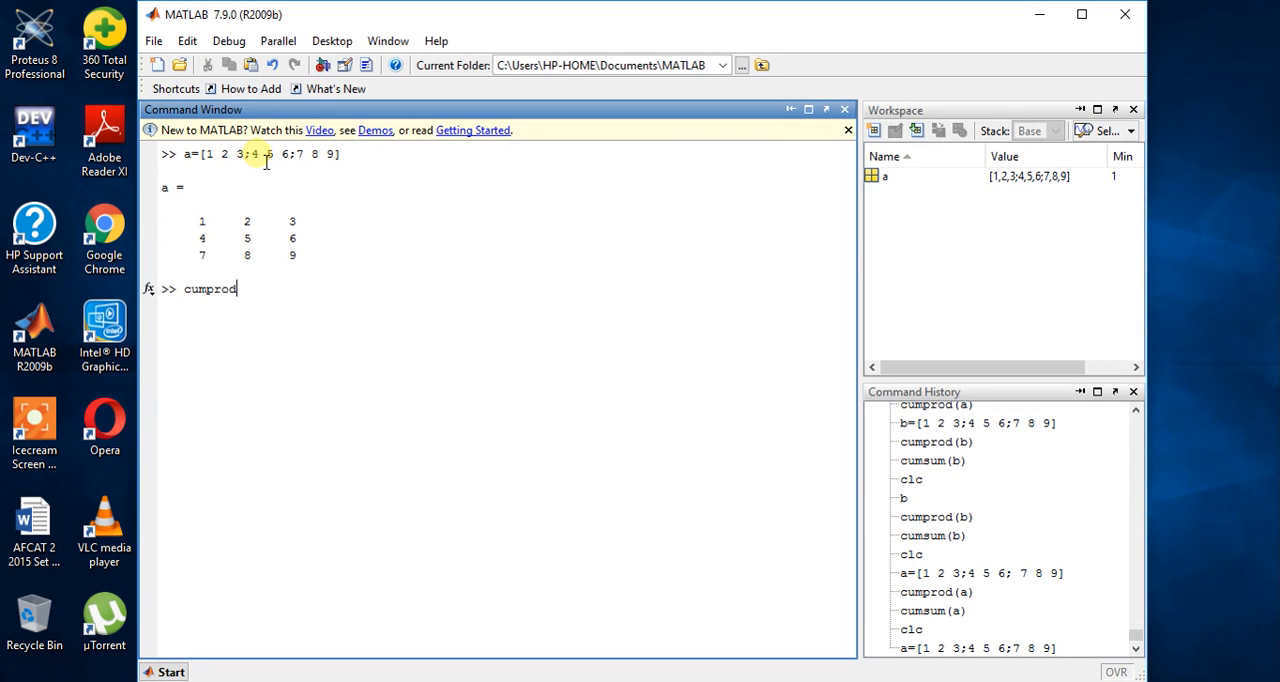
type("()")
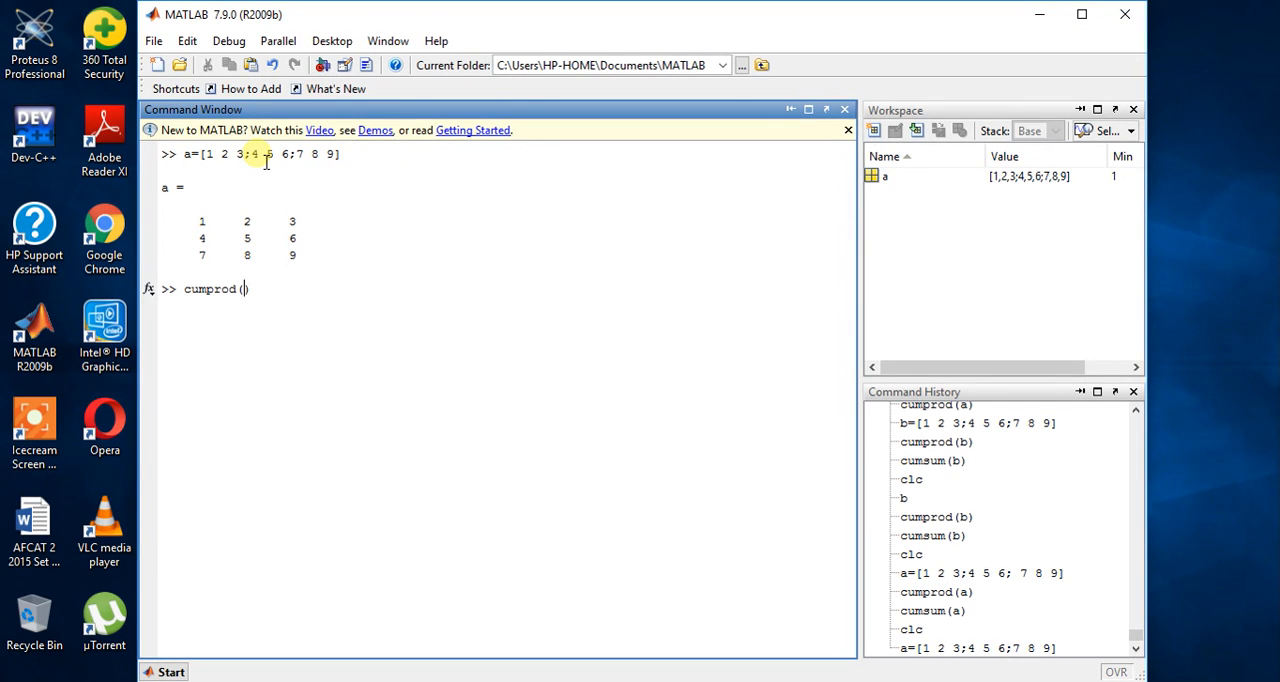
type("a")
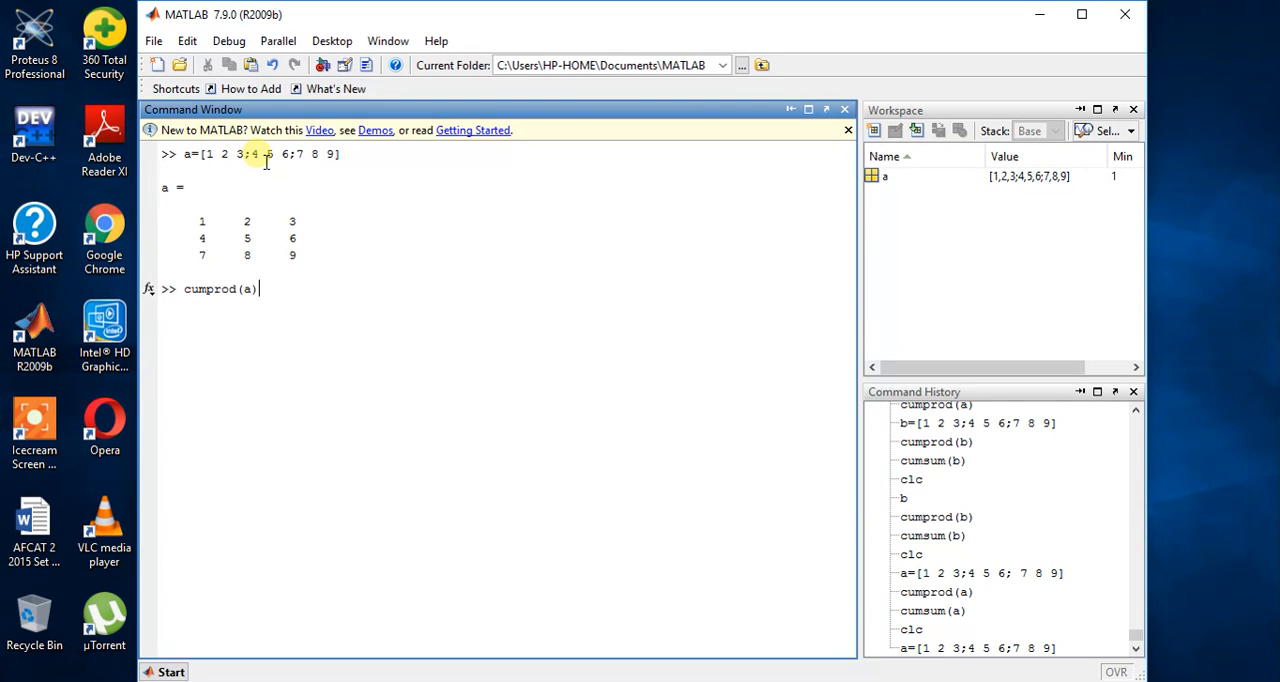
key("enter")
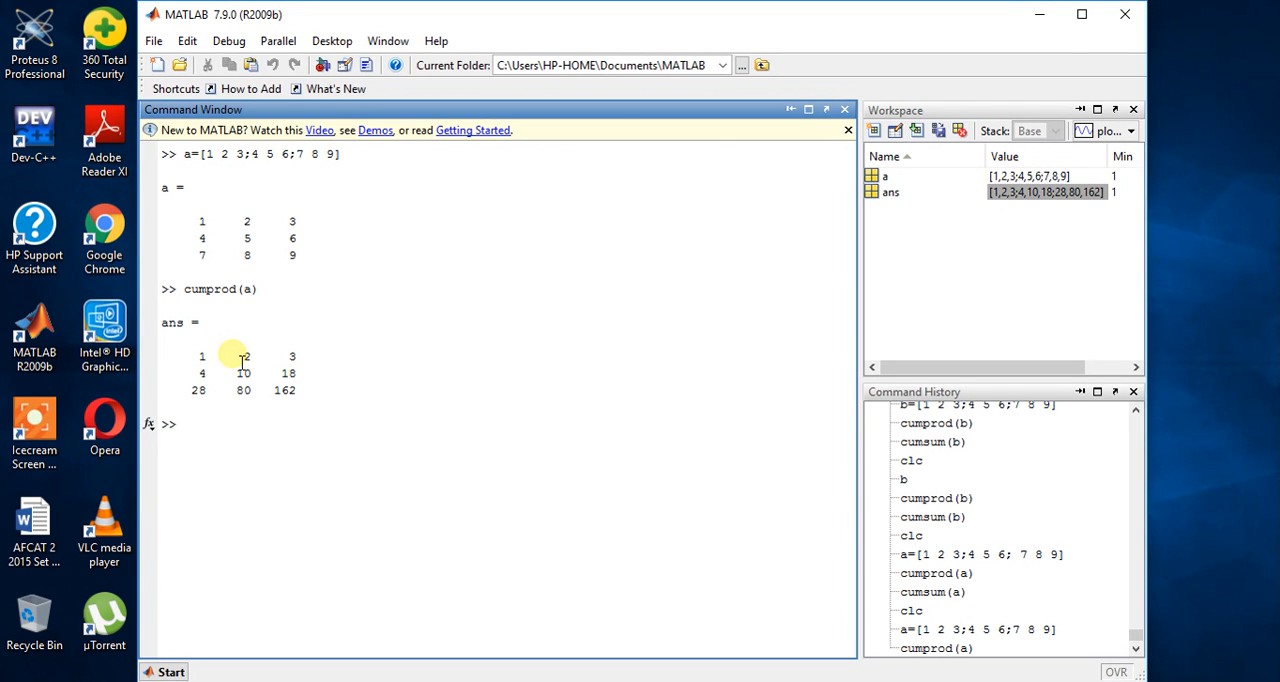
mouse_move(232, 353)
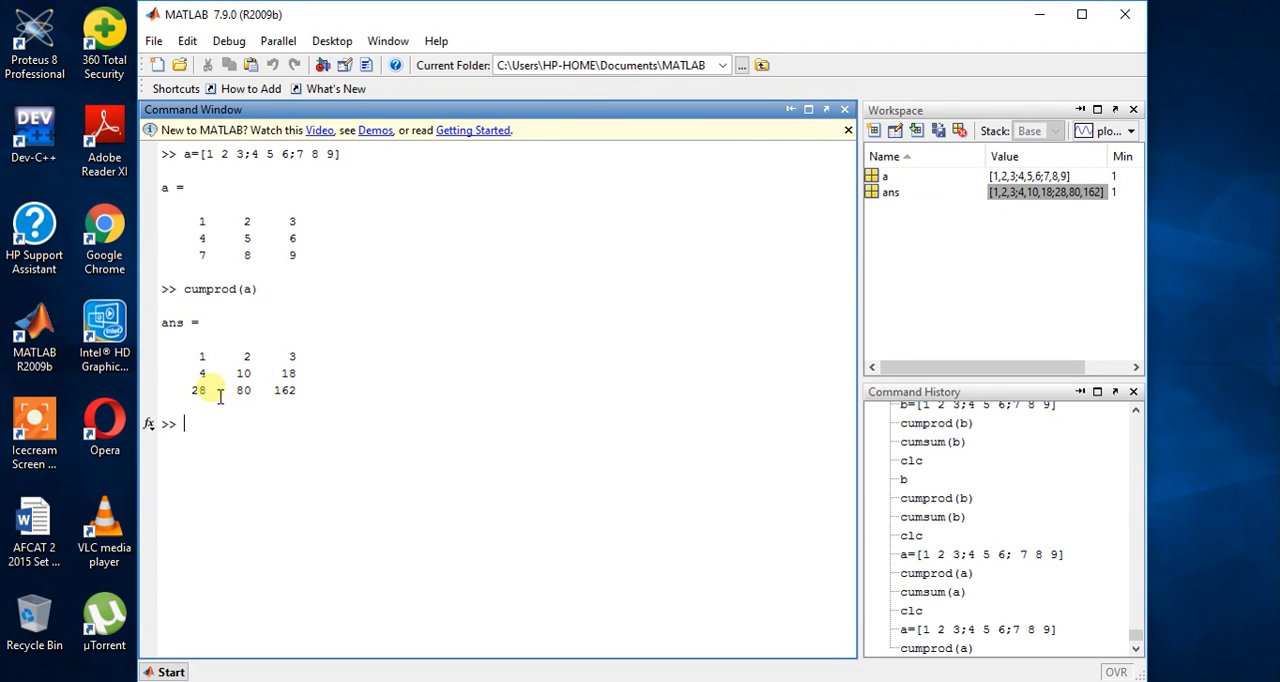
mouse_move(312, 410)
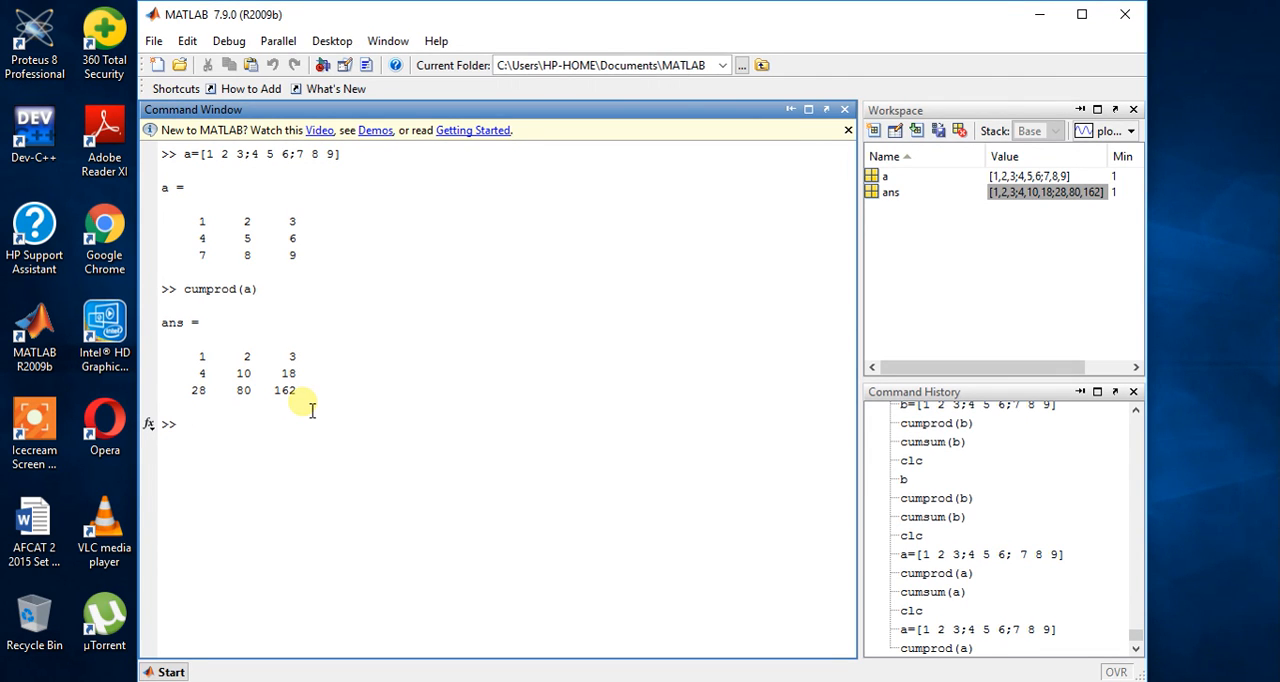
mouse_move(203, 373)
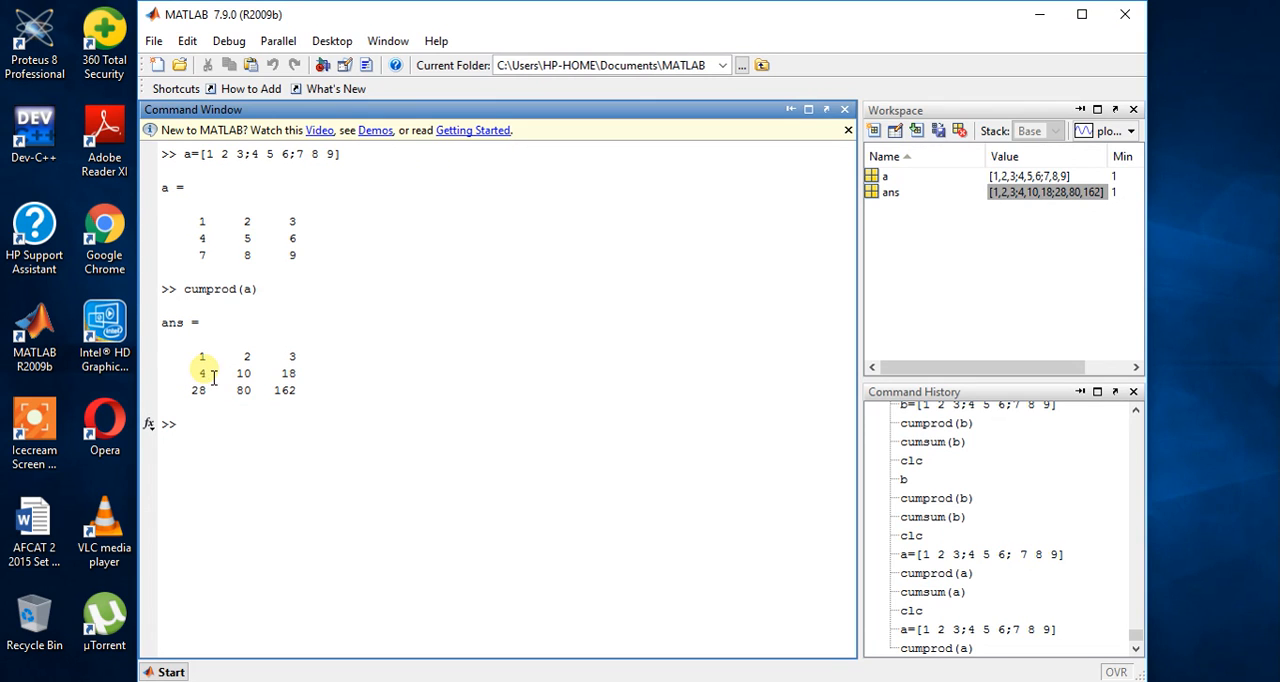
mouse_move(202, 238)
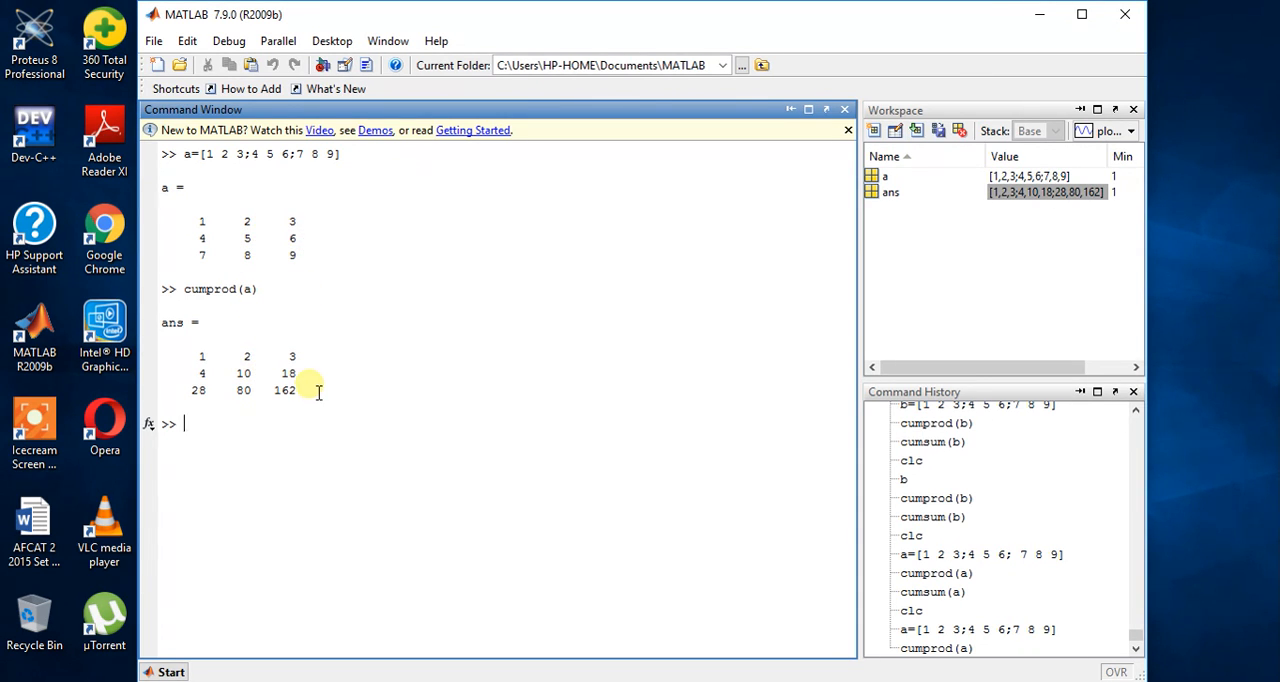
mouse_move(238, 342)
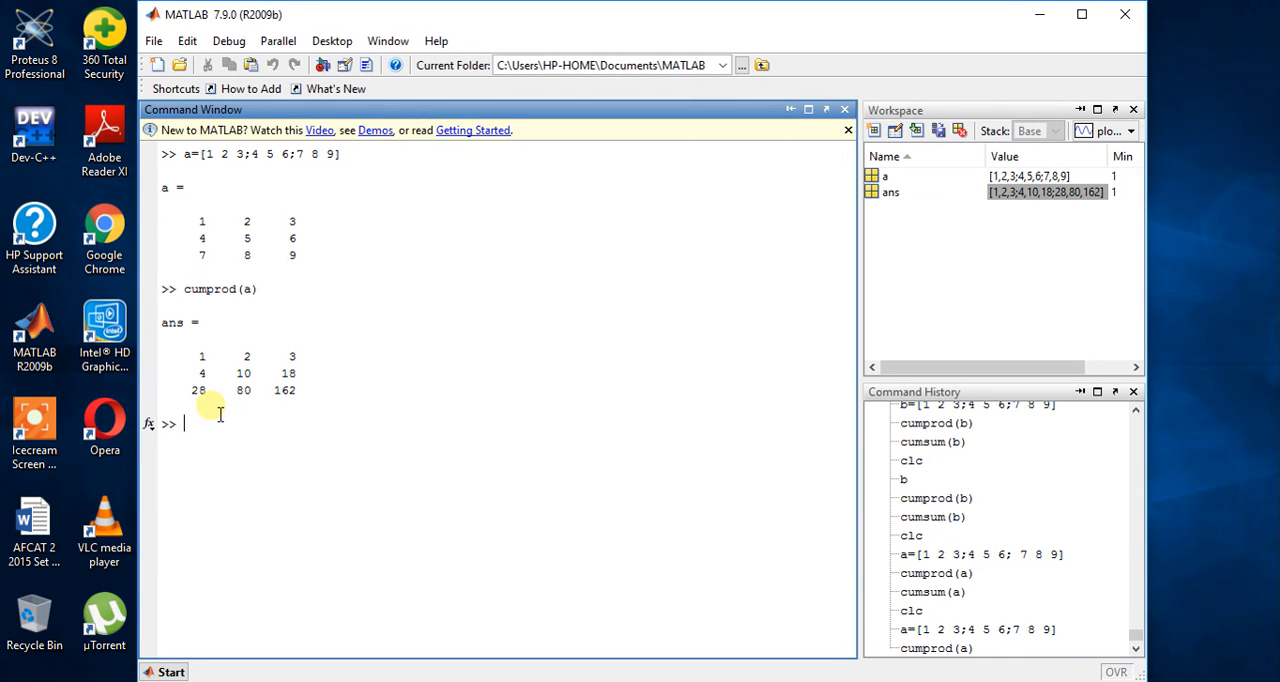
mouse_move(243, 390)
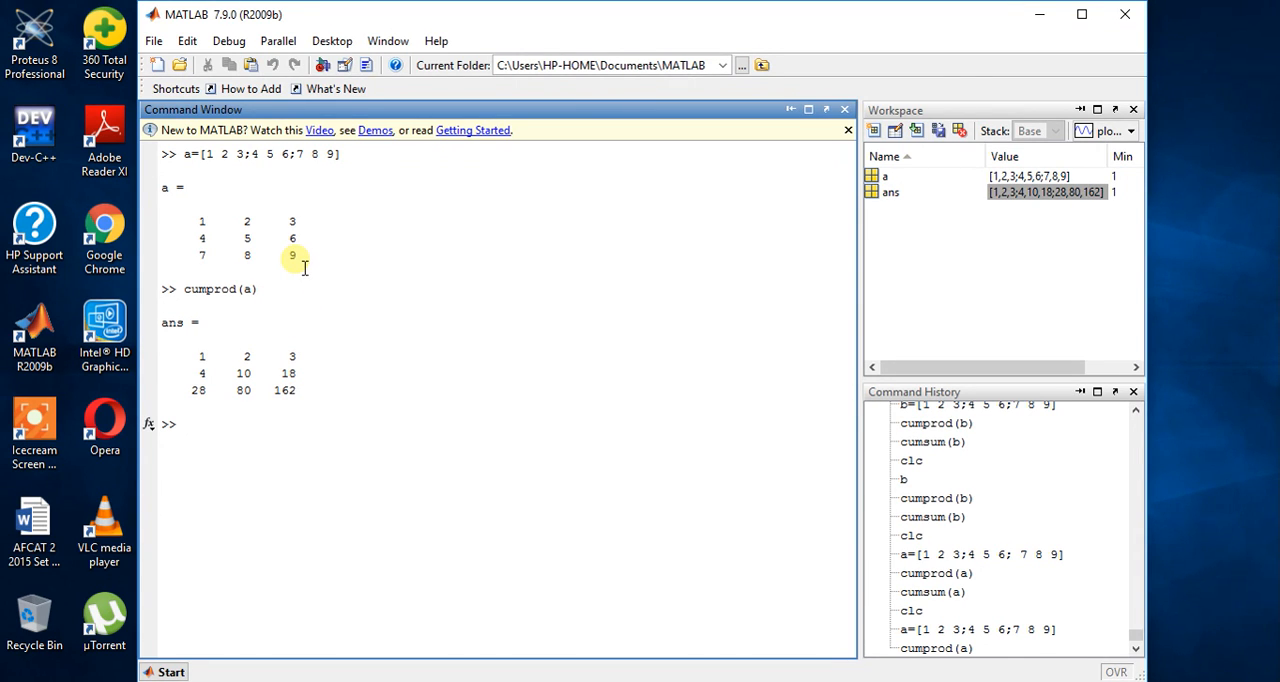
left_click(185, 424)
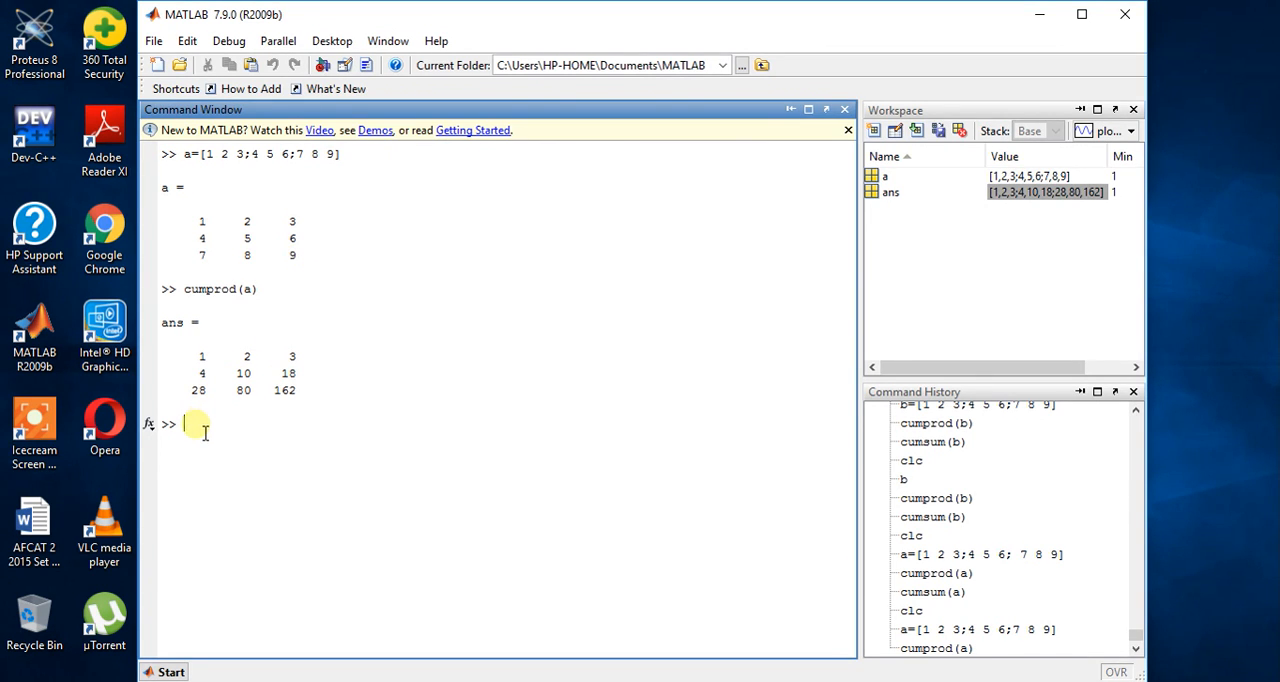
Enter cumsum(a) at the Command Window prompt.
type("cum")
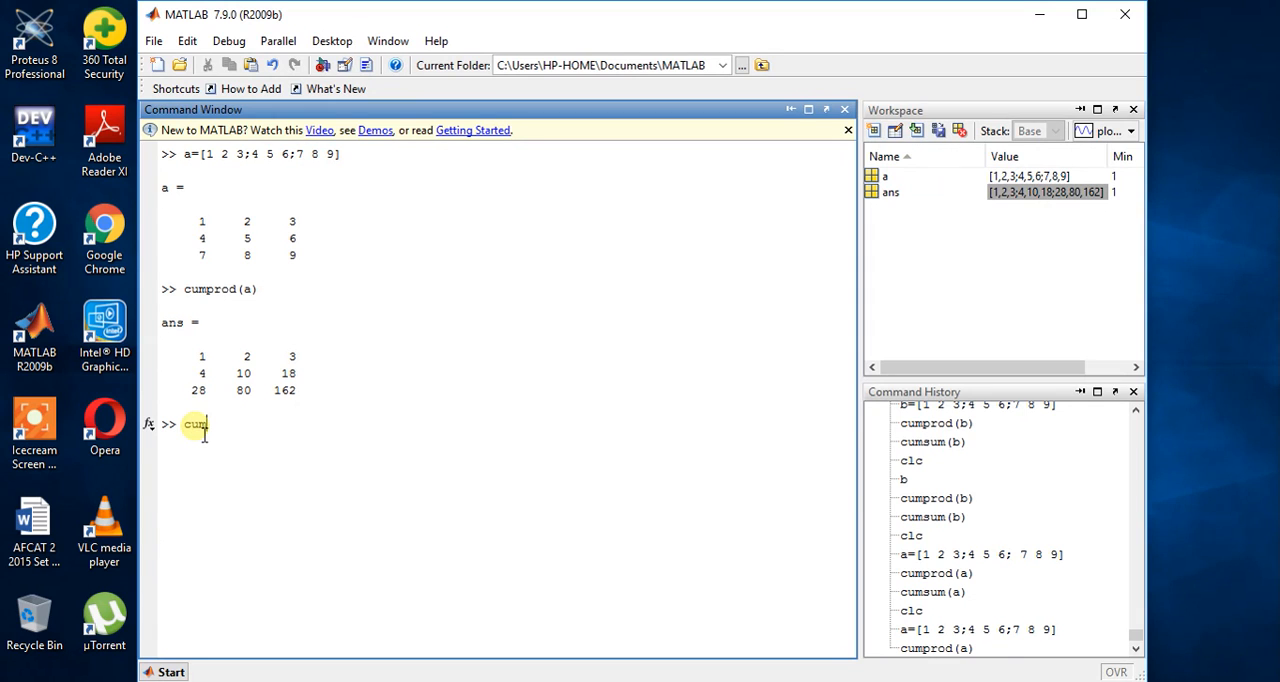
type("sum")
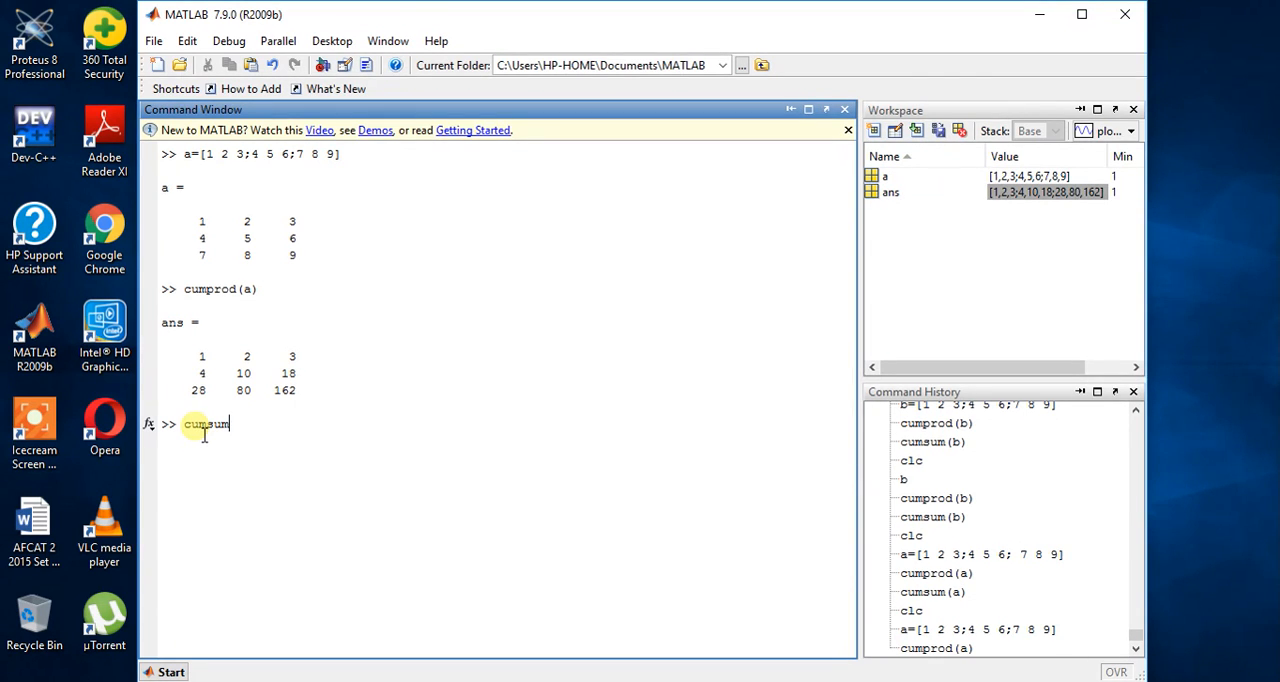
type("(")
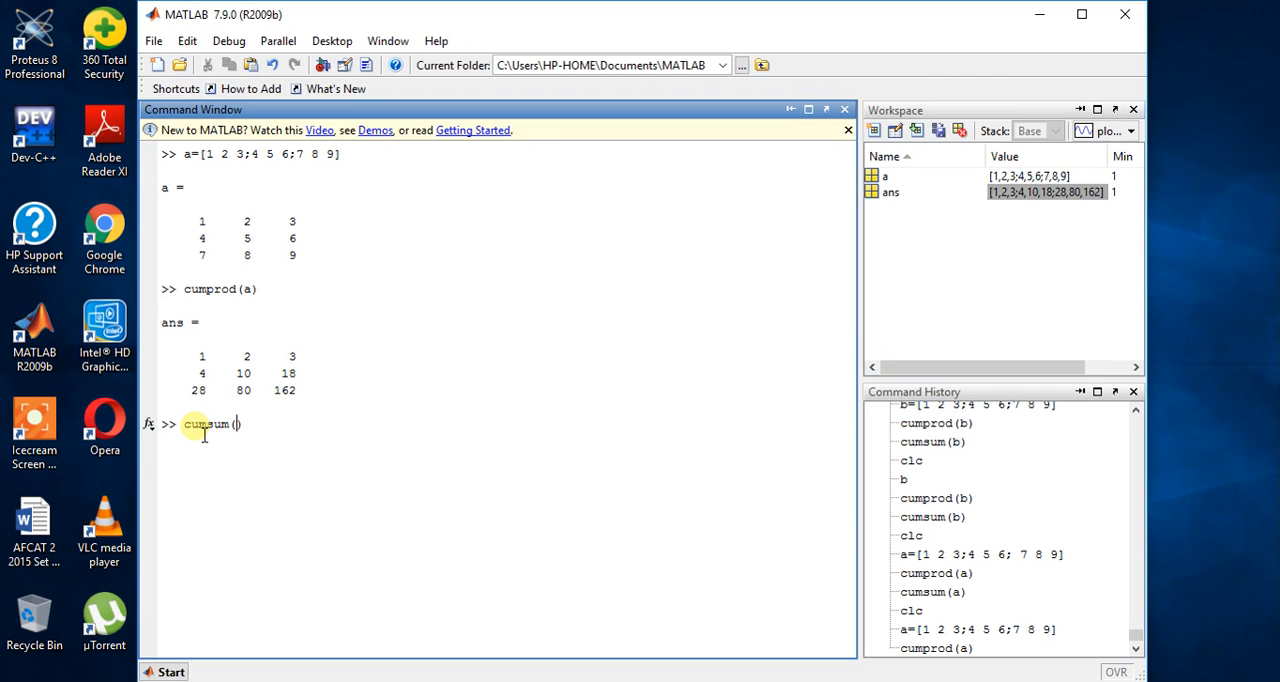
type("a)")
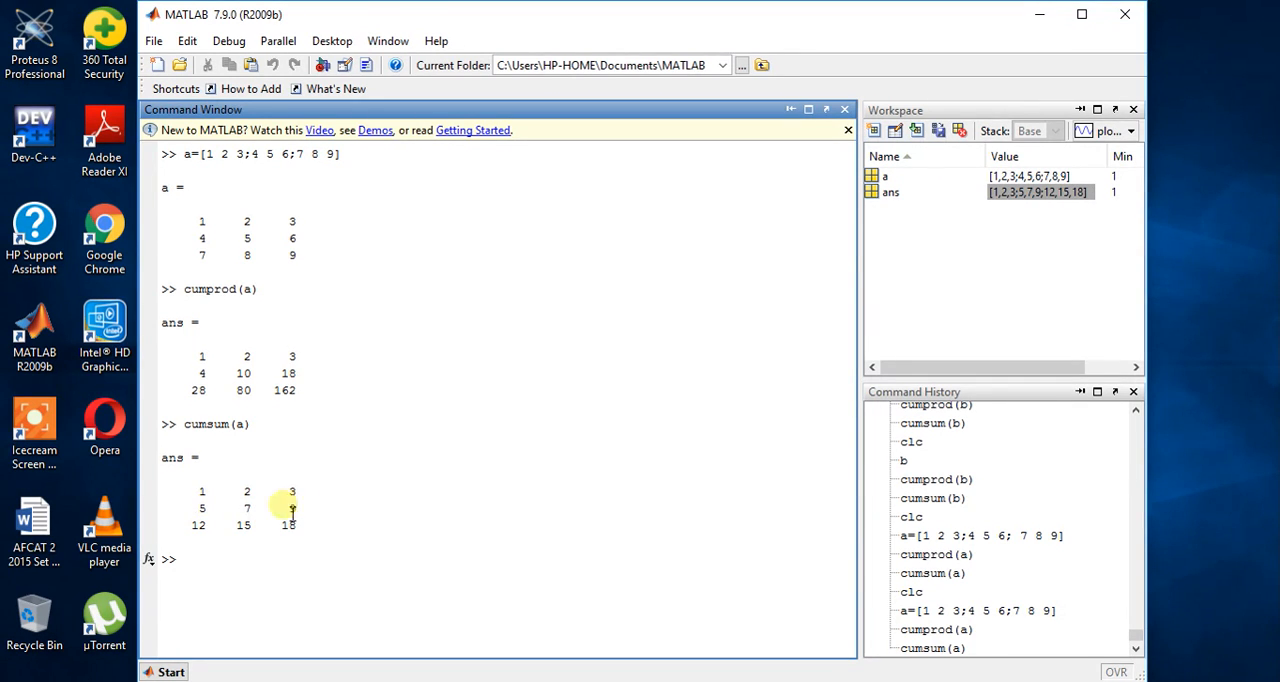
mouse_move(202, 222)
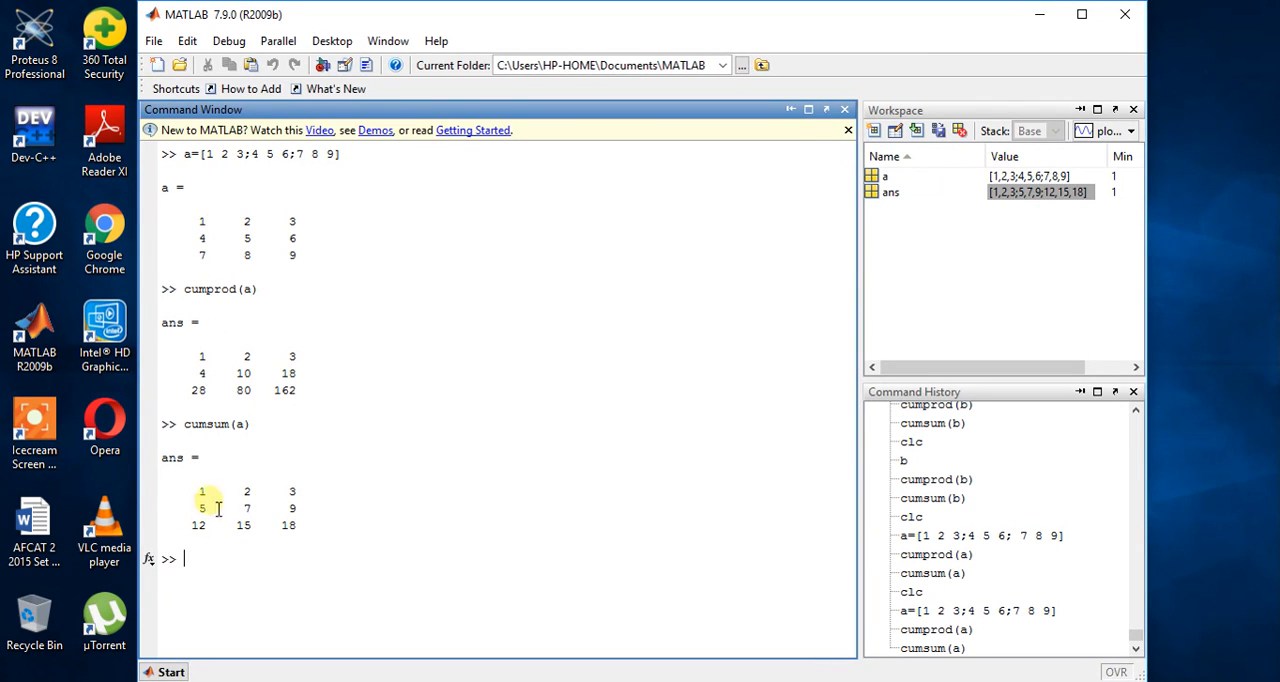
mouse_move(266, 543)
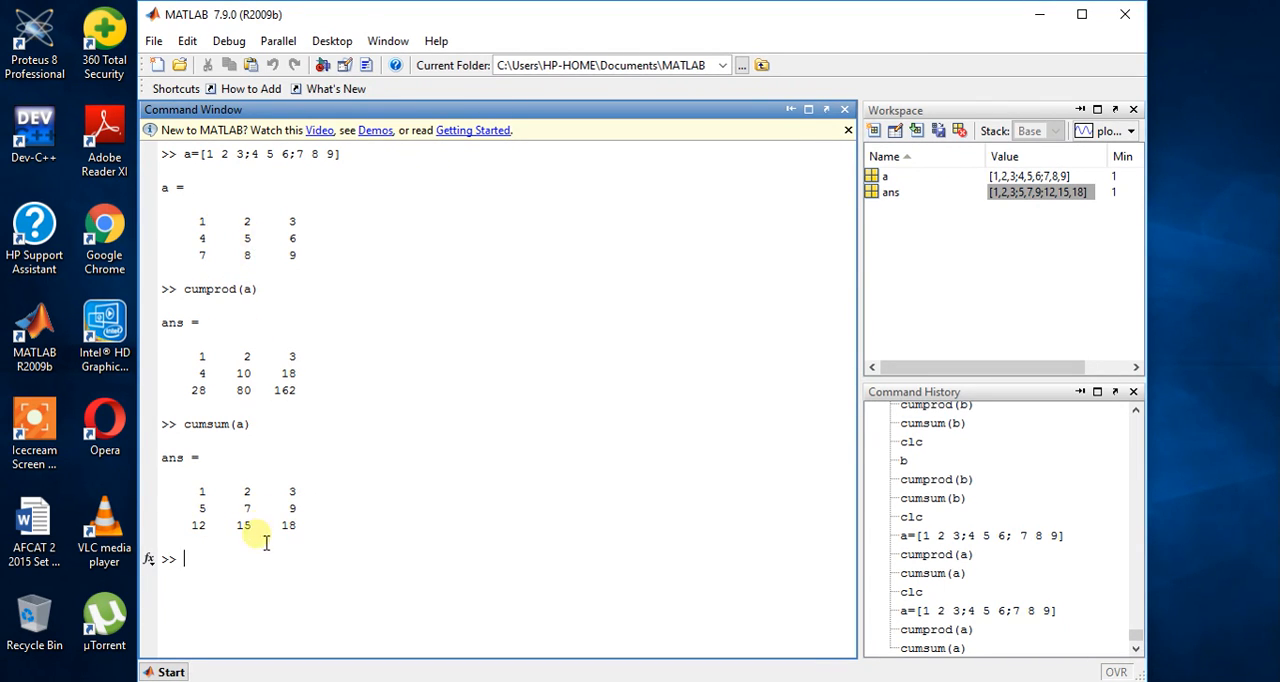
mouse_move(315, 265)
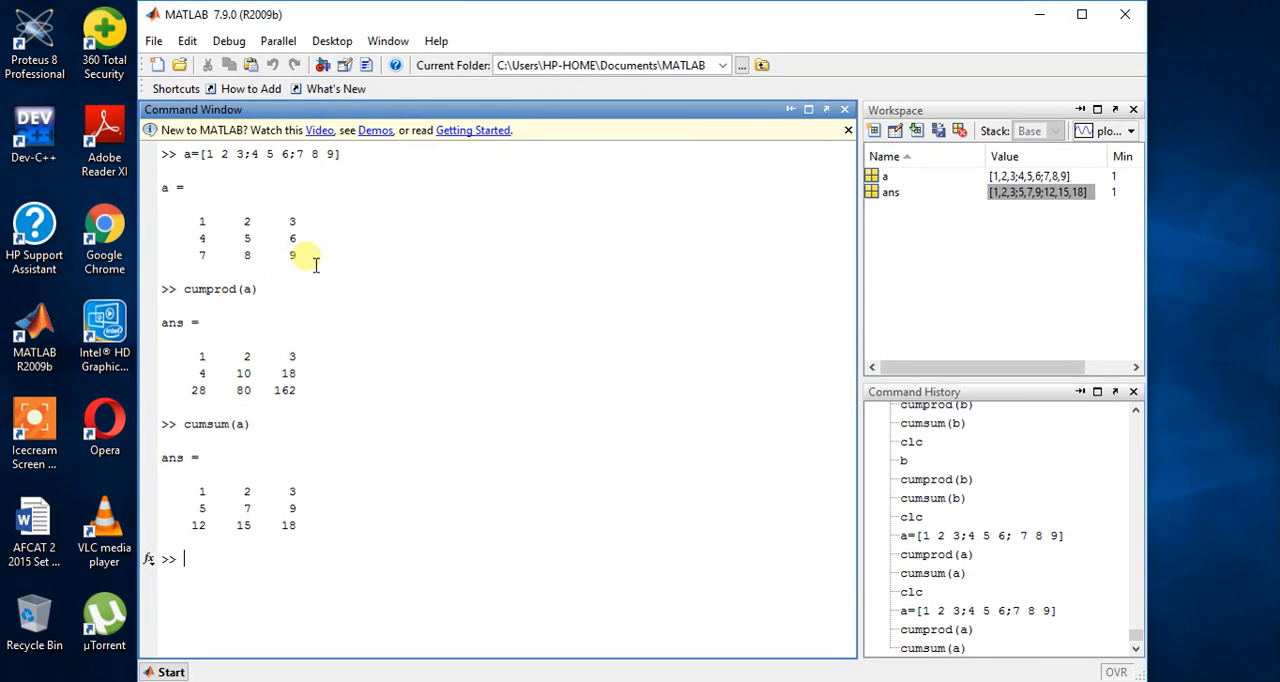